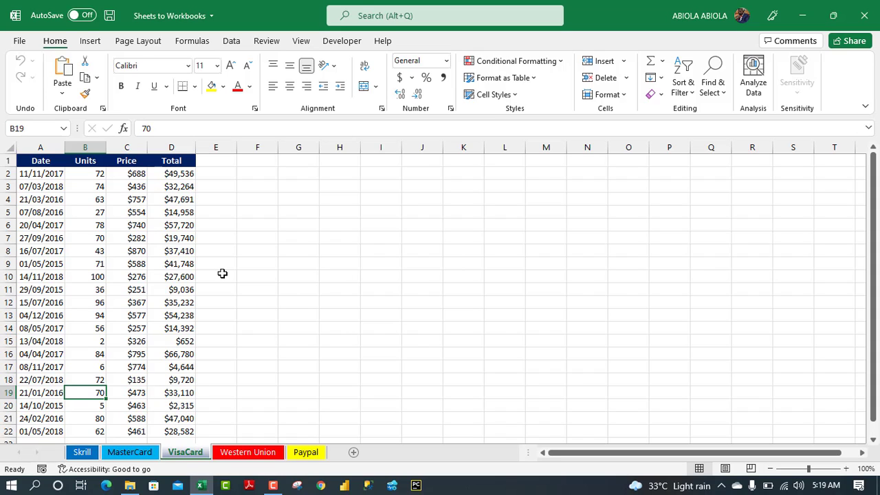
Inspect the Date, Units, Price and Total cells on the payment sheets and switch to the Skrill sheet
left_click(216, 276)
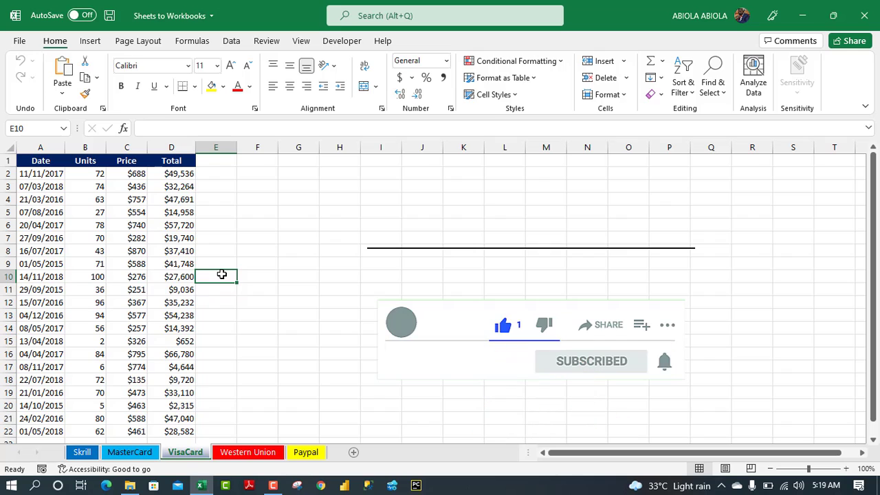
left_click(127, 264)
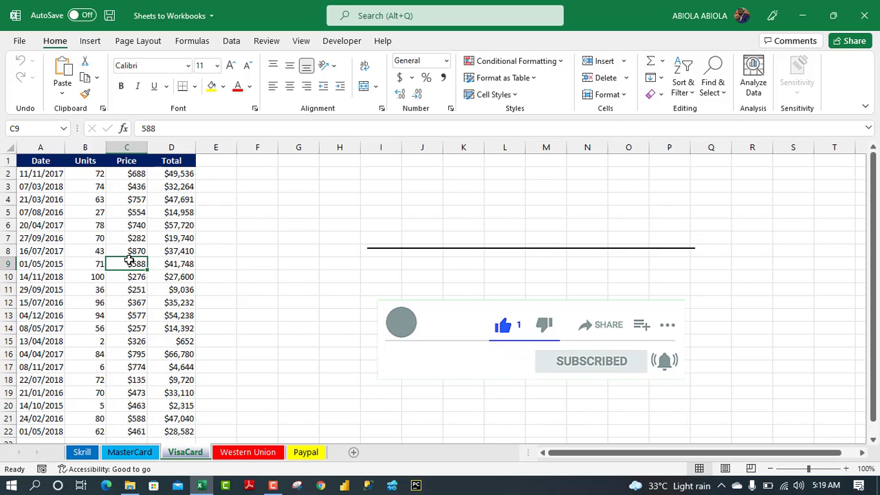
left_click(445, 60)
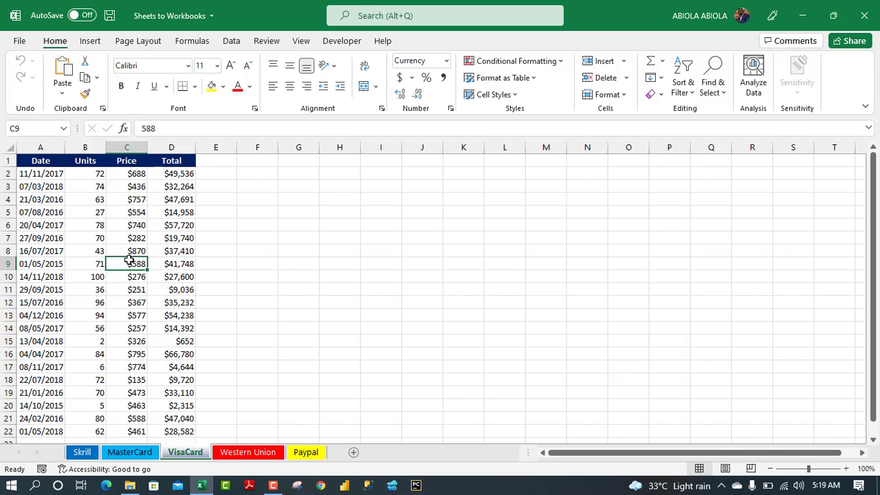
left_click(129, 451)
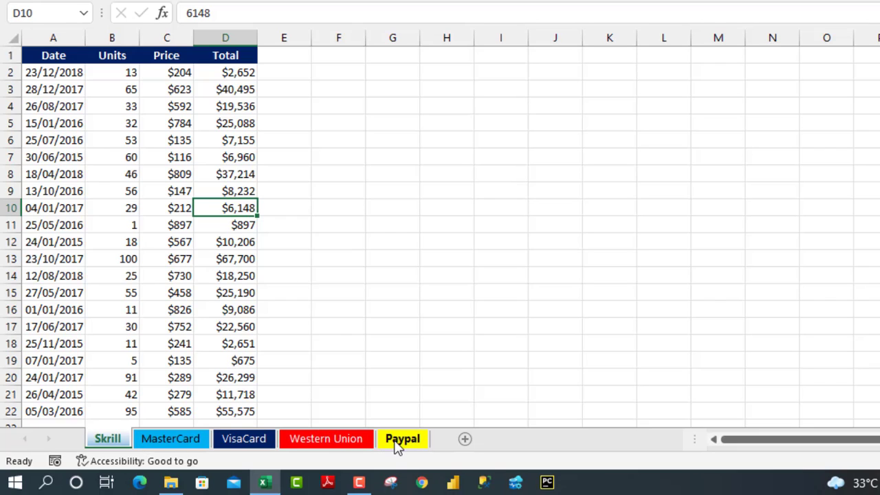
mouse_move(392, 443)
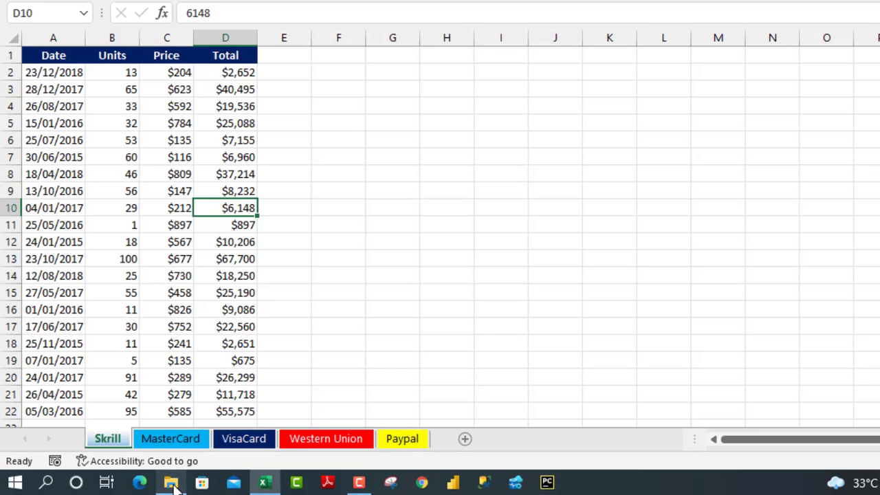
left_click(171, 481)
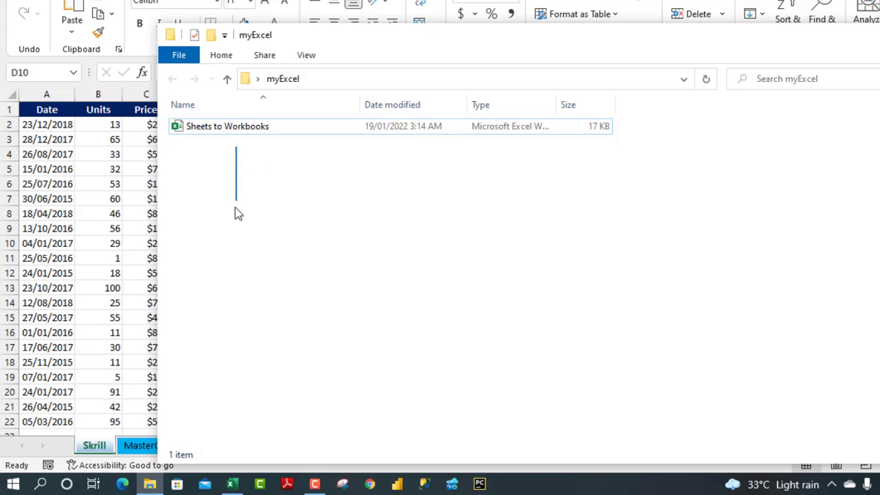
mouse_move(231, 288)
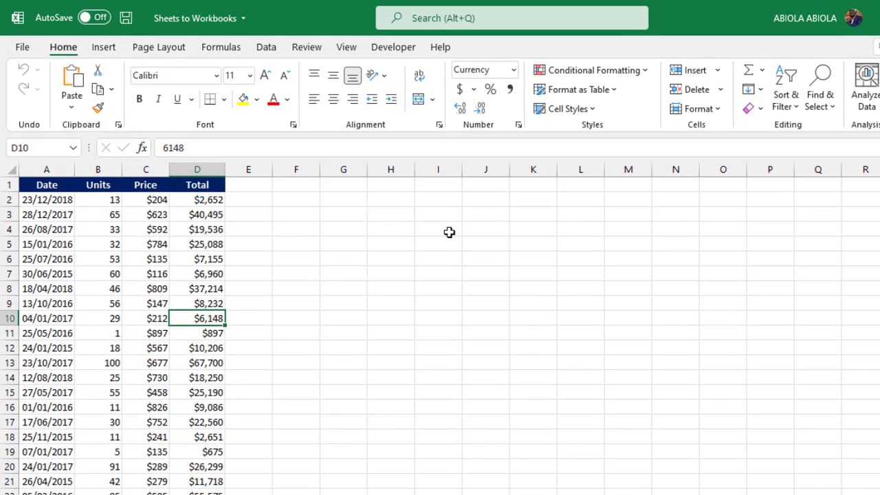
mouse_move(393, 47)
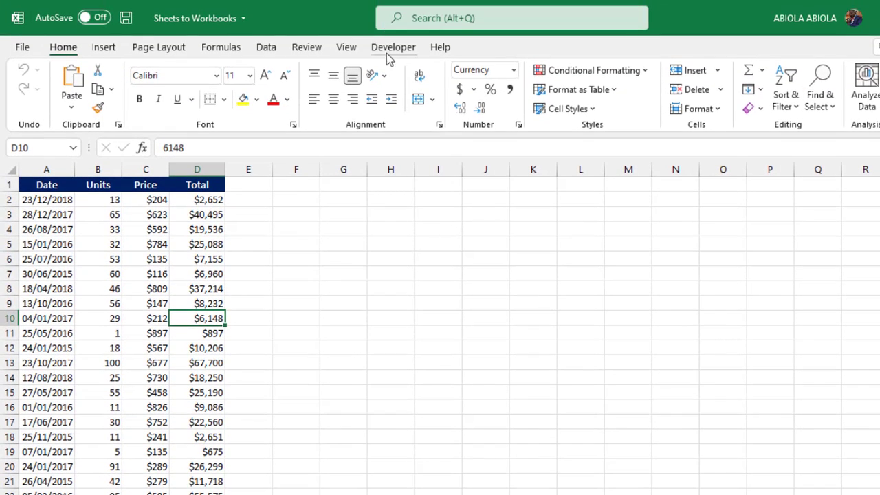
Launch the VBA editor from the Developer tab to reach Module1's empty myDatainWorksheetToWorkbook sub
left_click(393, 47)
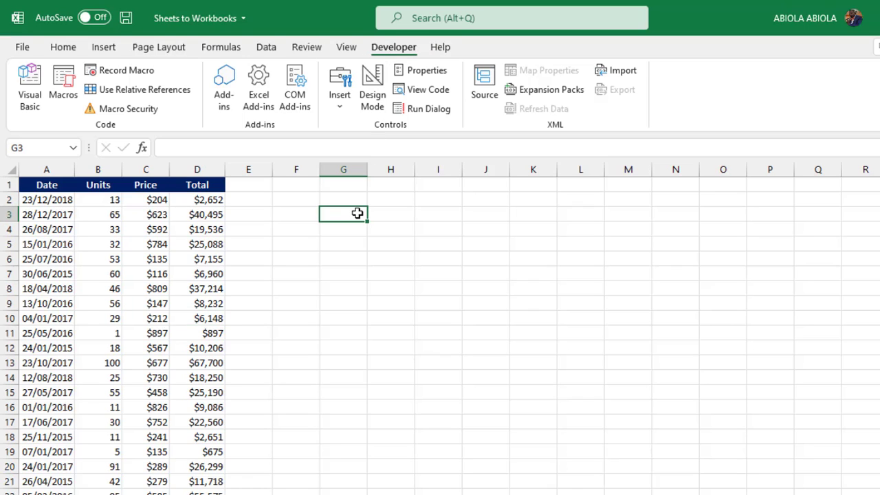
mouse_move(28, 85)
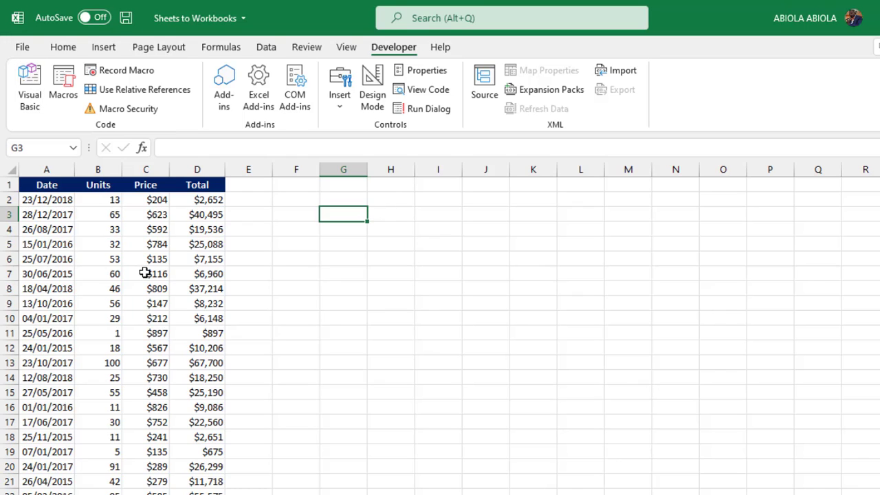
left_click(29, 78)
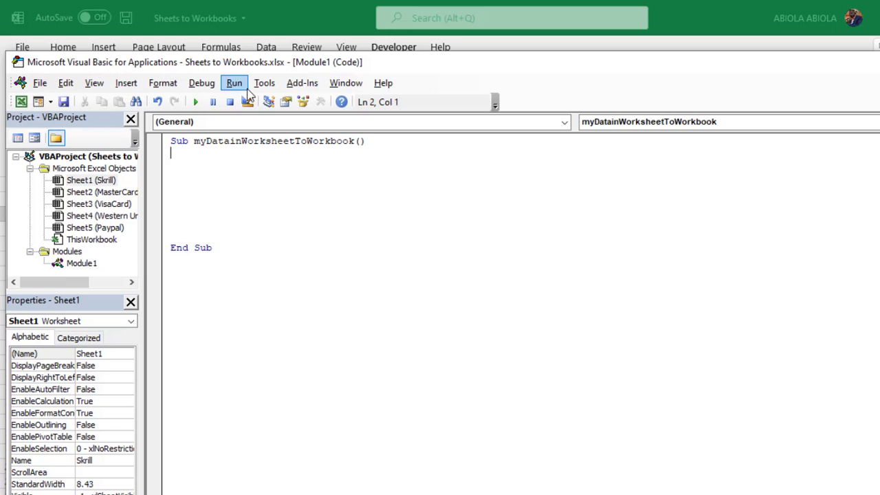
left_click(127, 83)
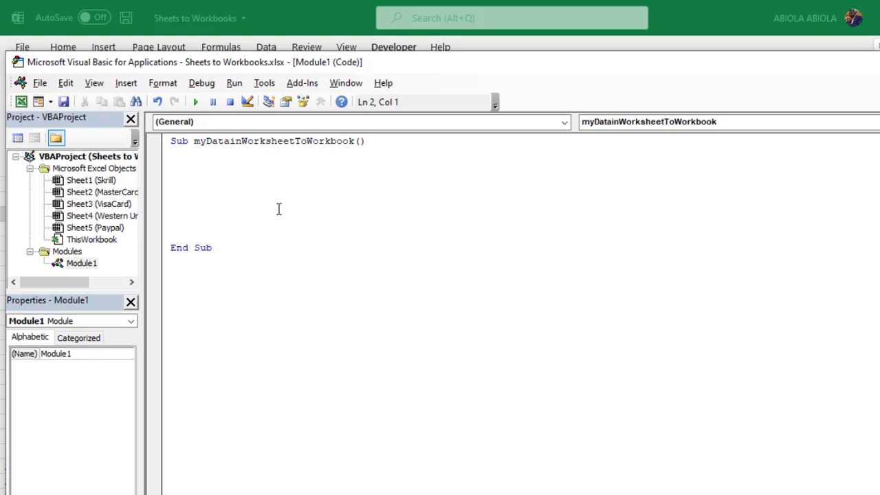
Declare the variable with 'Dim myData As String'
type("dim m")
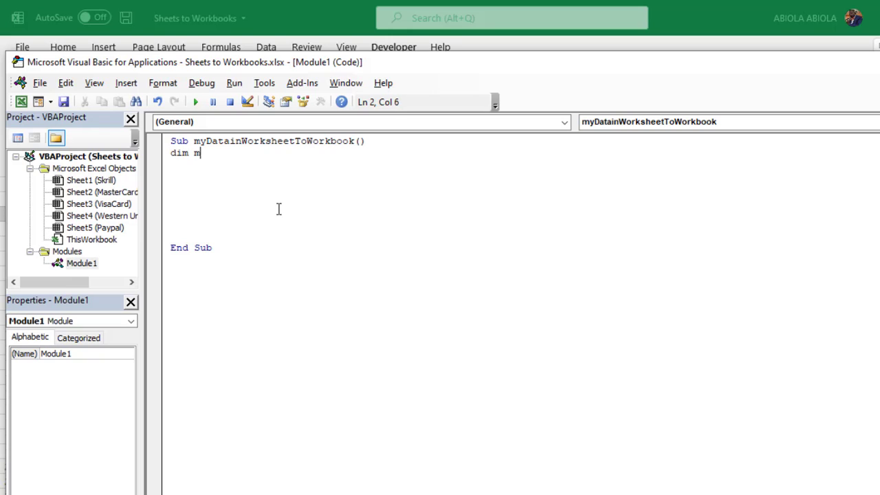
type("yData")
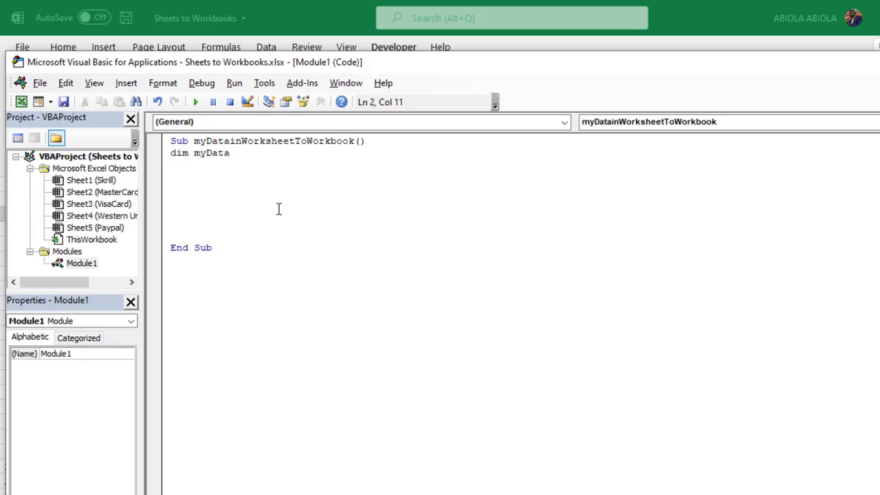
type("as str")
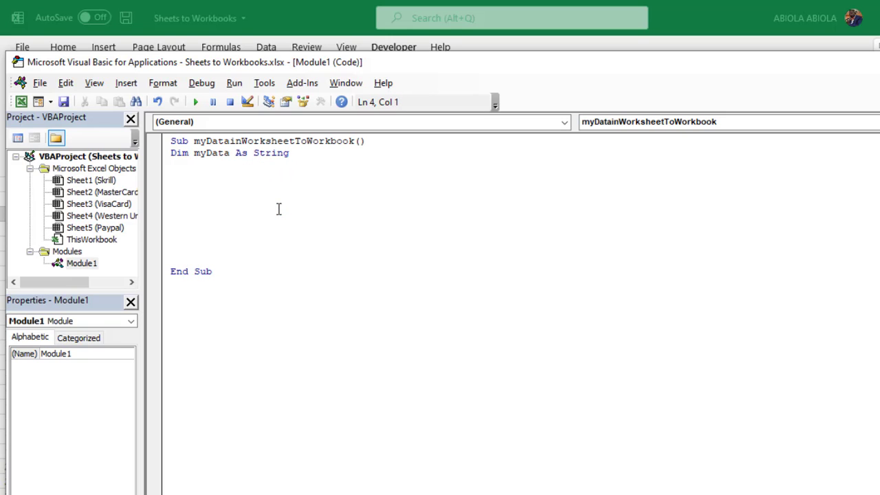
Assign myData = Application.ActiveWorkbook.Path, accepting the ActiveWorkbook completion
type("mydata=a")
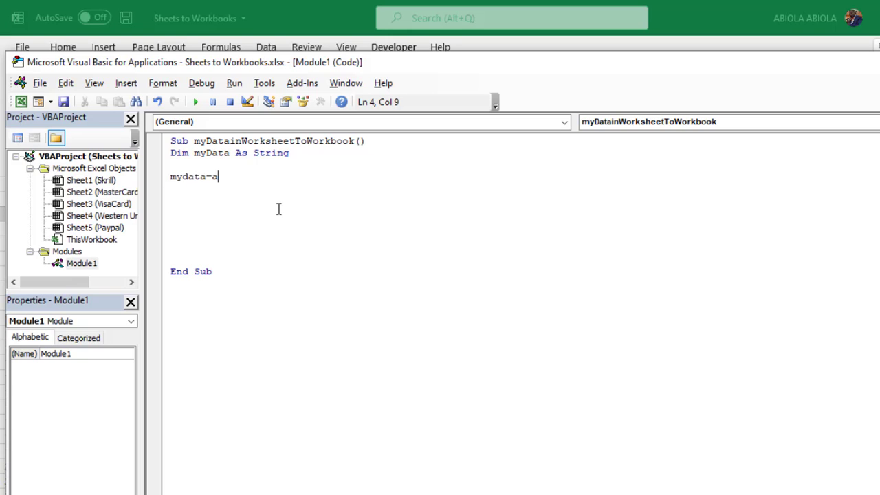
type("pplication")
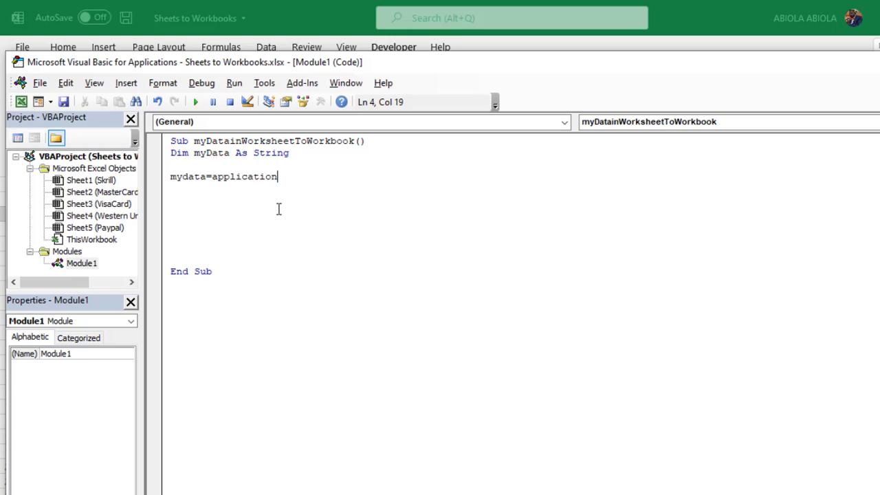
type(".activewo")
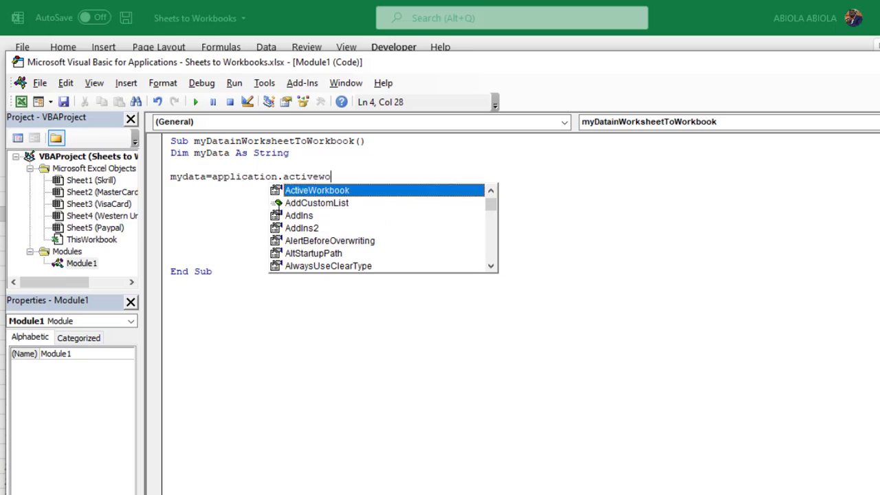
key("tab")
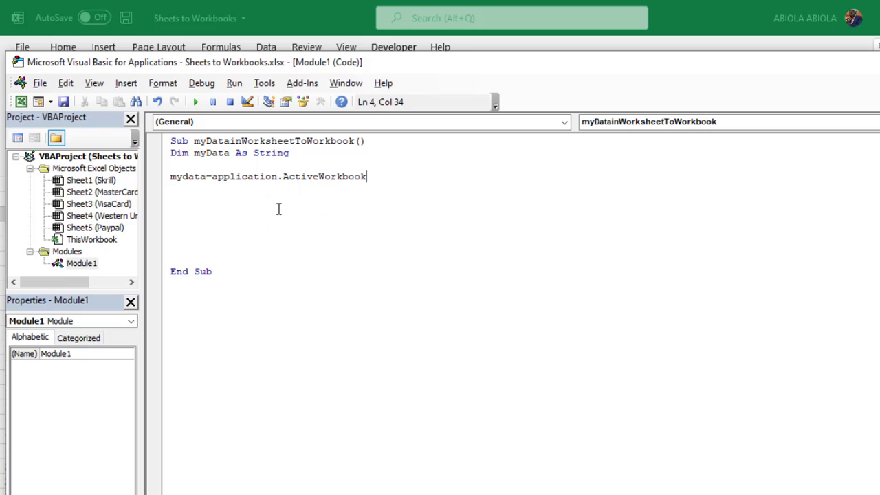
type(".path")
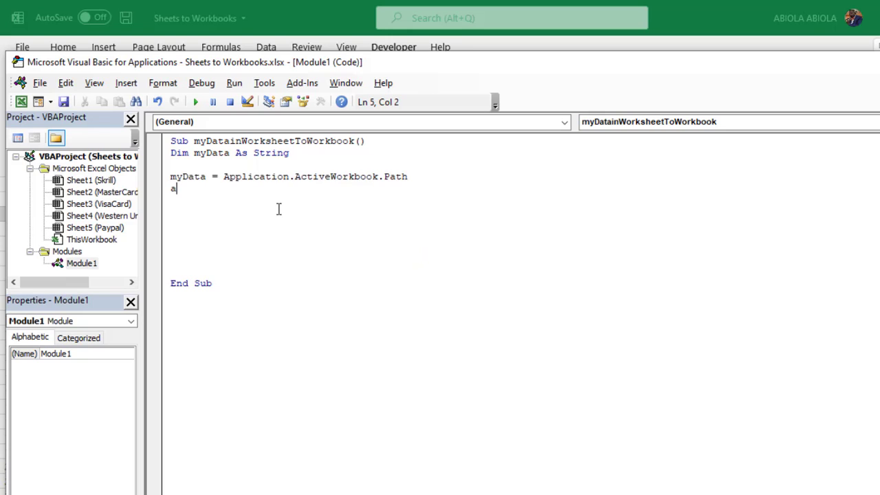
Turn off Application.ScreenUpdating and Application.DisplayAlerts
type("pplication.")
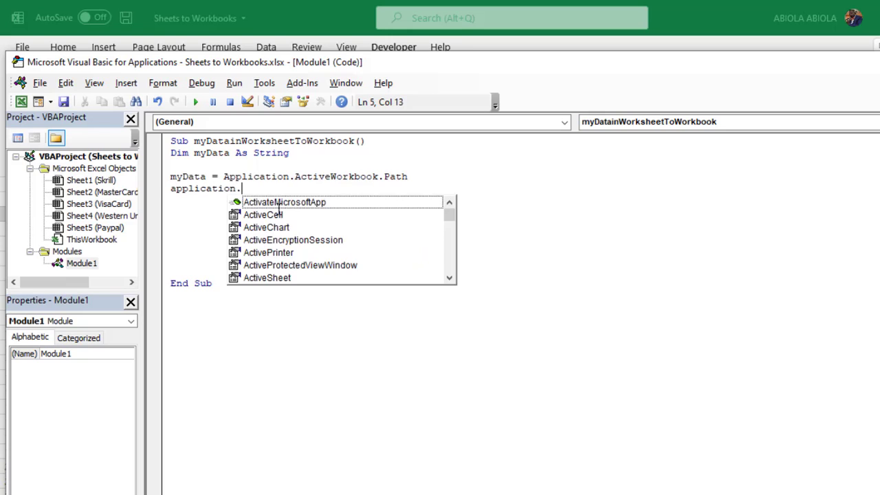
type("ScreenUpdating = False")
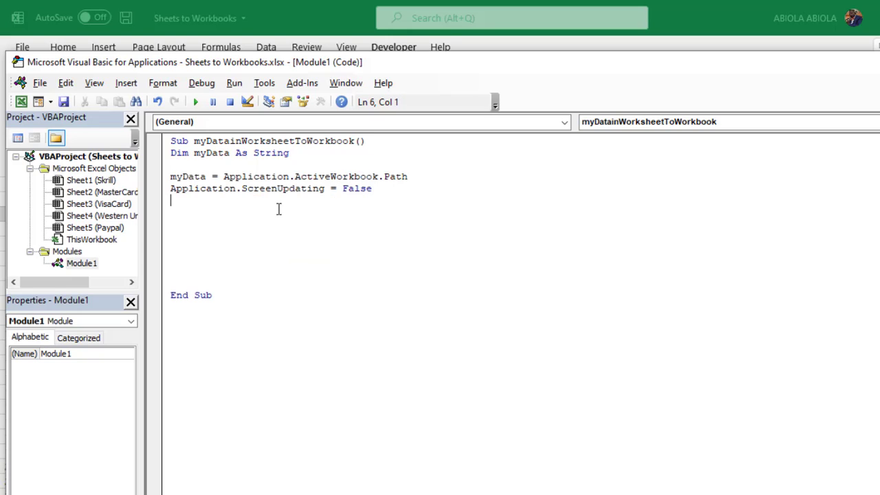
type("applicati")
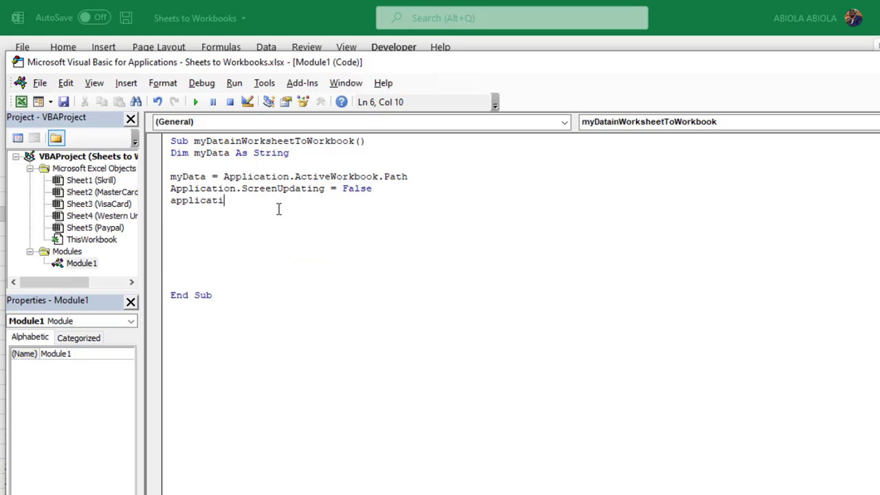
type("on.DisplayAlerts = False")
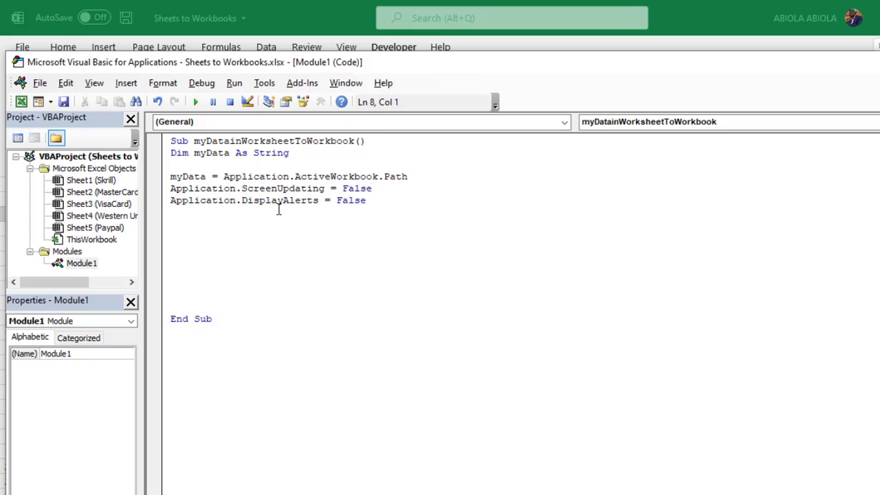
Begin 'For Each mySheet In ThisWorkbook.Sheets' and add mysheet.Copy inside the loop
type("for each")
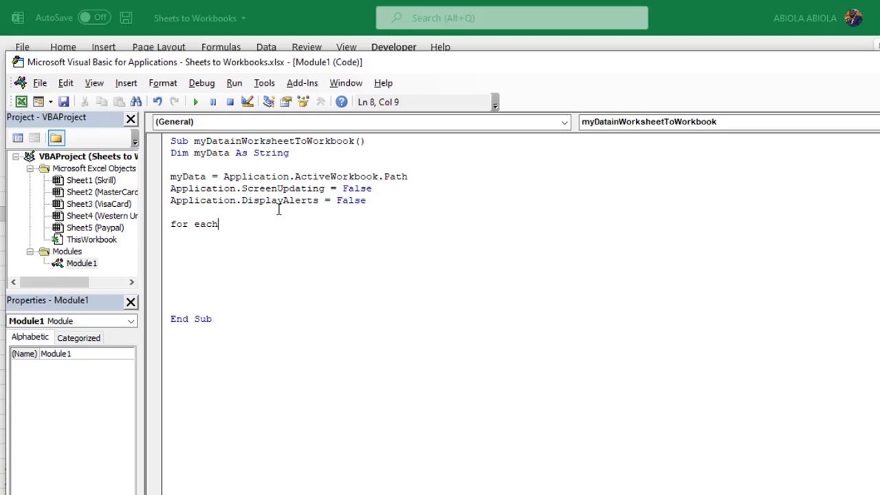
type("myS")
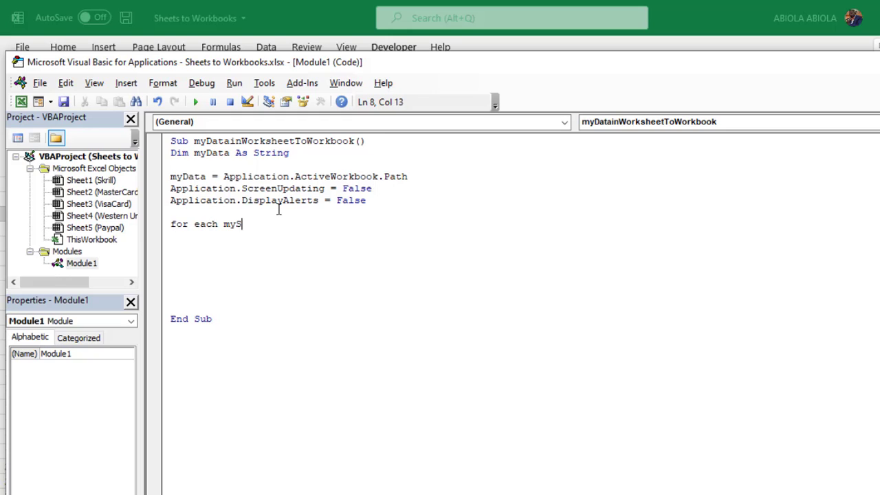
type("heet in t")
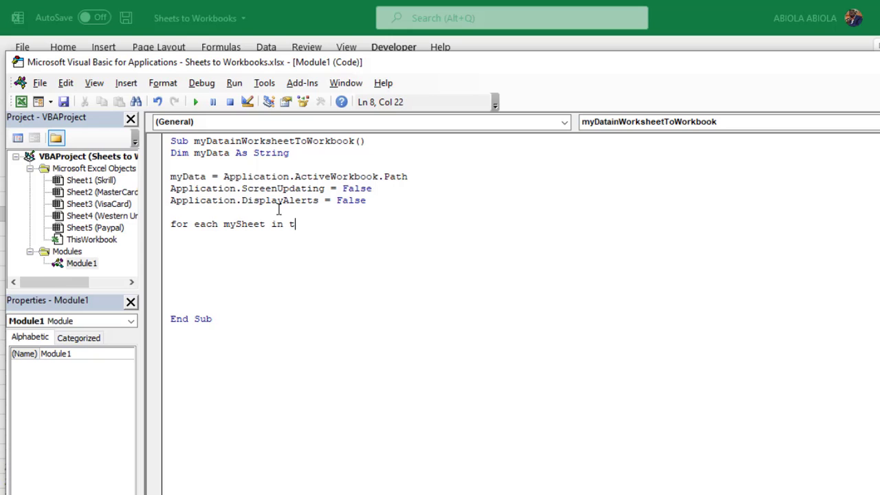
type("hisworkbook")
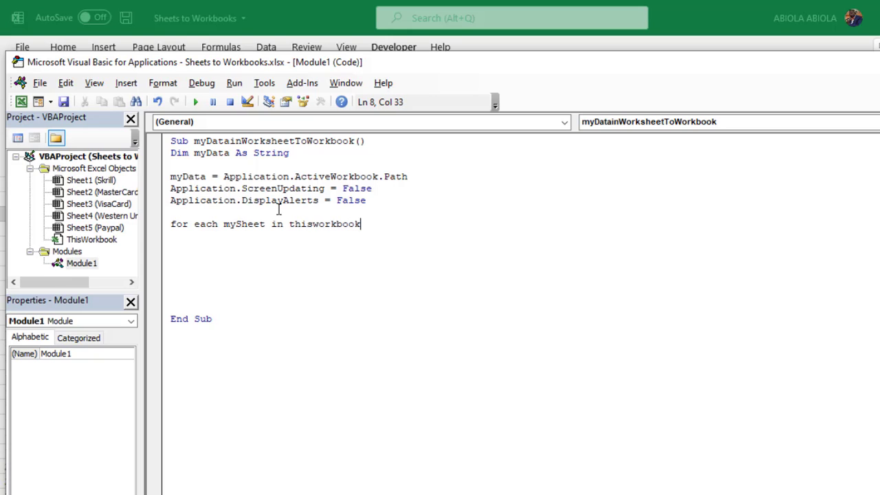
type(".")
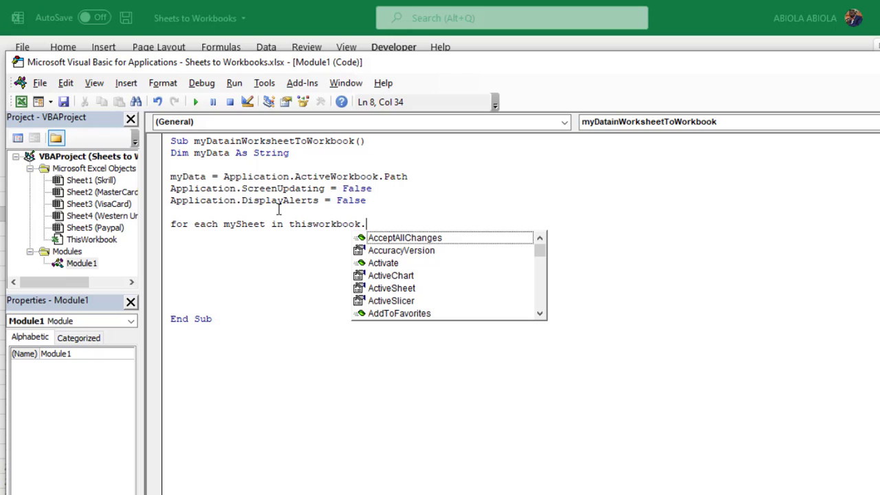
type("Sheets")
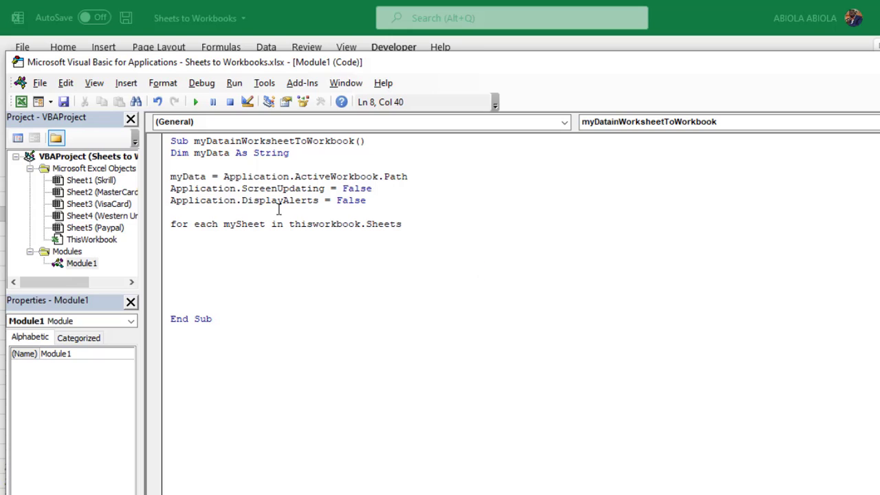
key("enter")
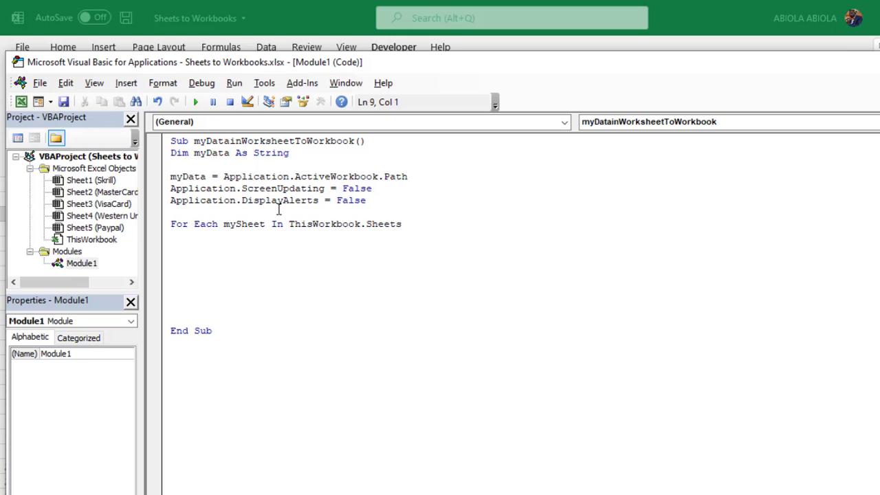
type("my")
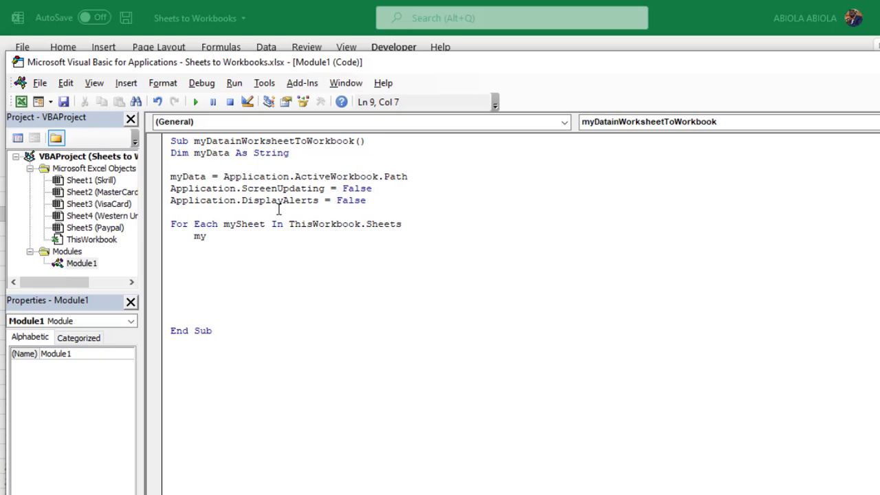
type("sheet.copy")
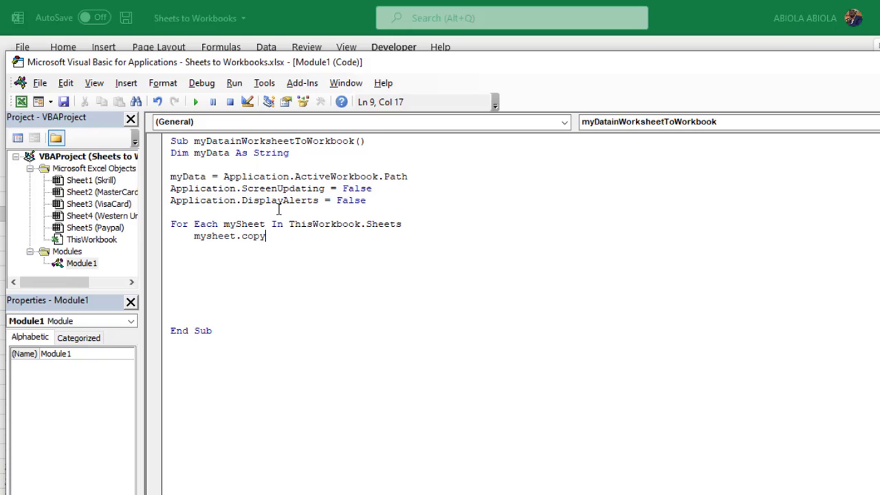
Start the line Application.ActiveWorkbook.SaveAs Filename:= inside the loop
key("enter")
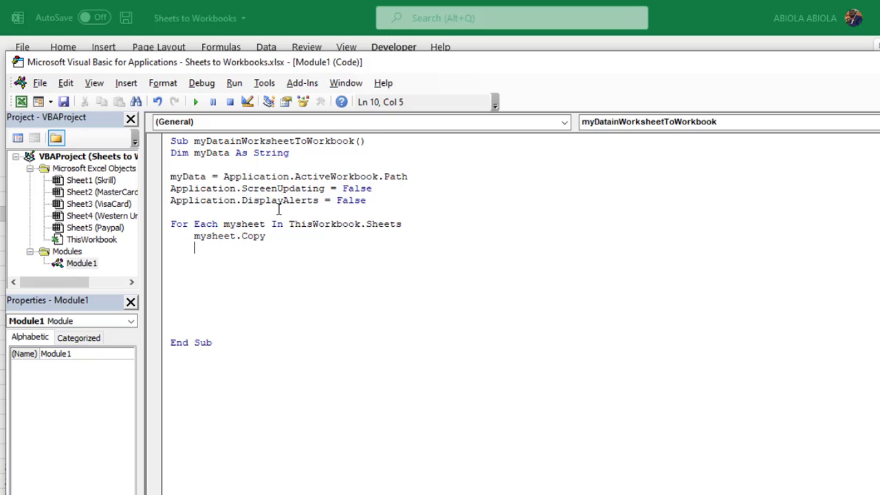
type("applica")
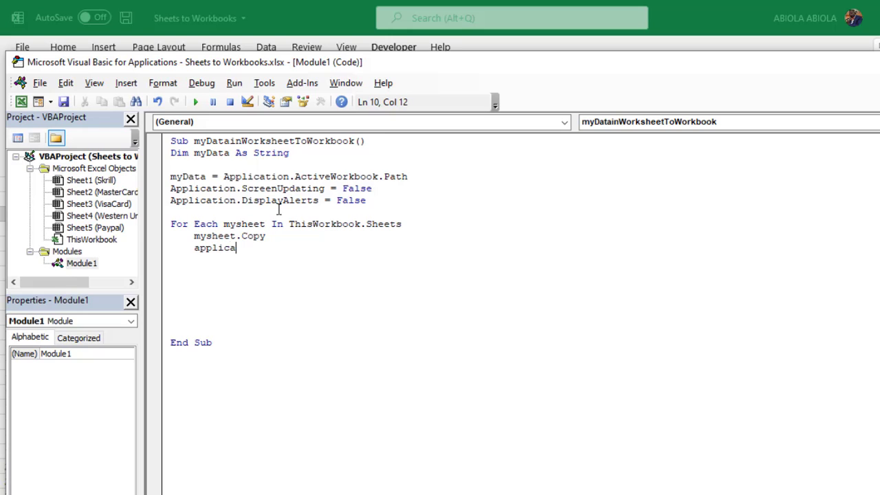
type("tion/a")
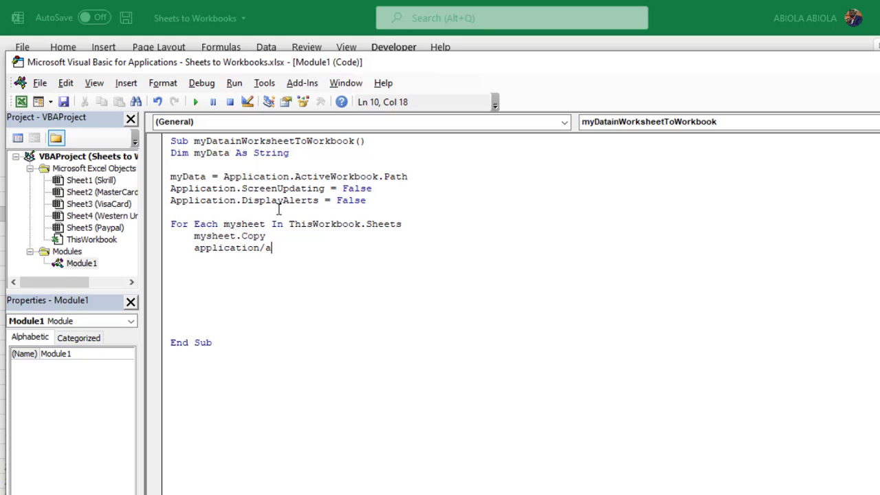
type(".activeWorkbook")
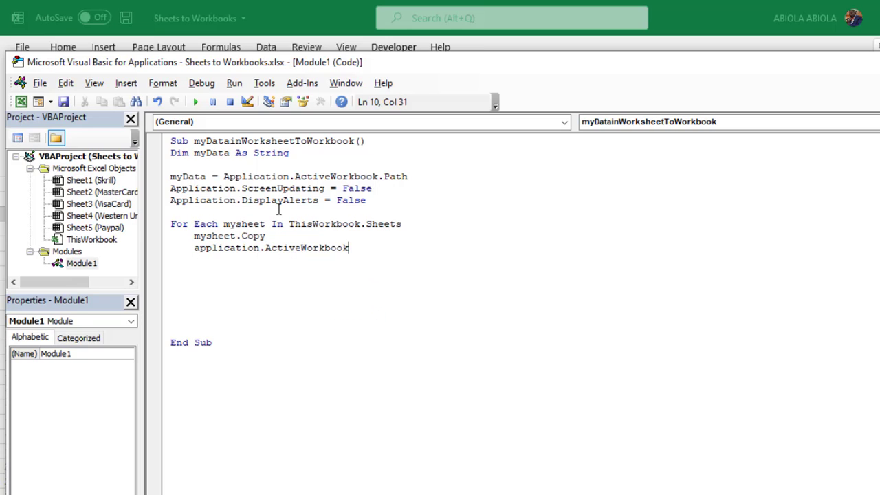
type(".sav")
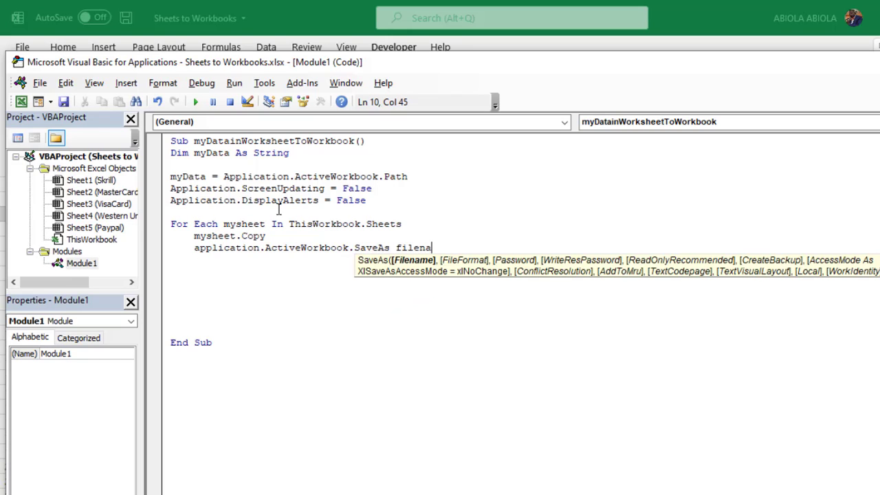
type("me:=")
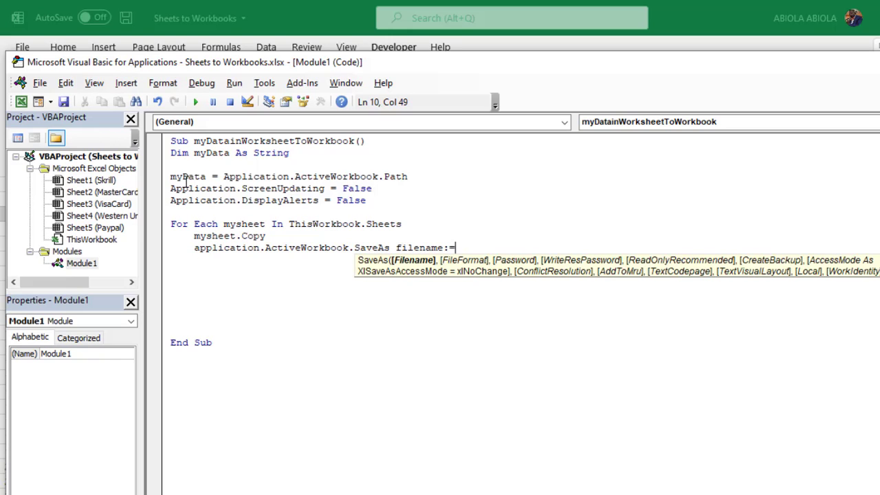
Build the filename as myData & "\" & mysheet.Name & ready for the extension
type("myda")
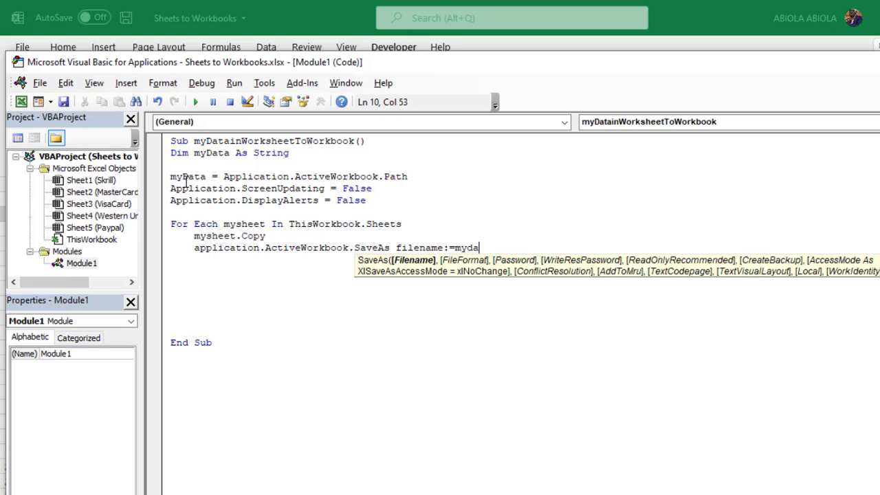
type("&")
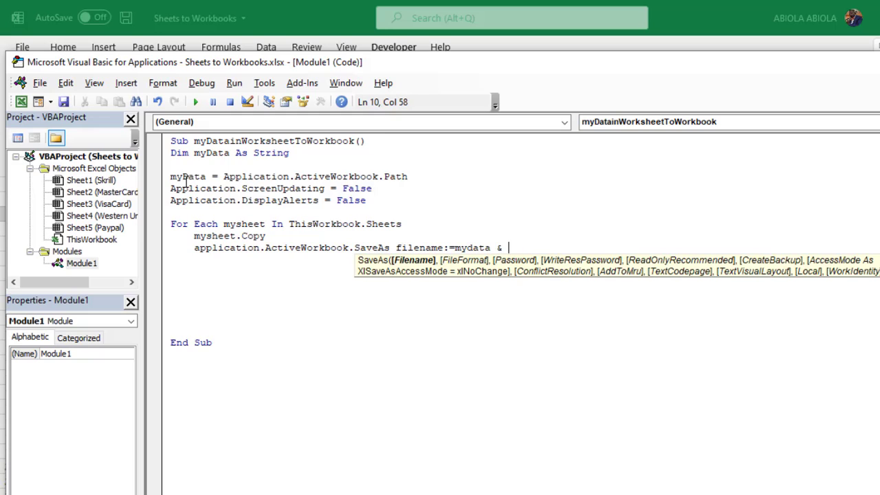
type("\"\\")
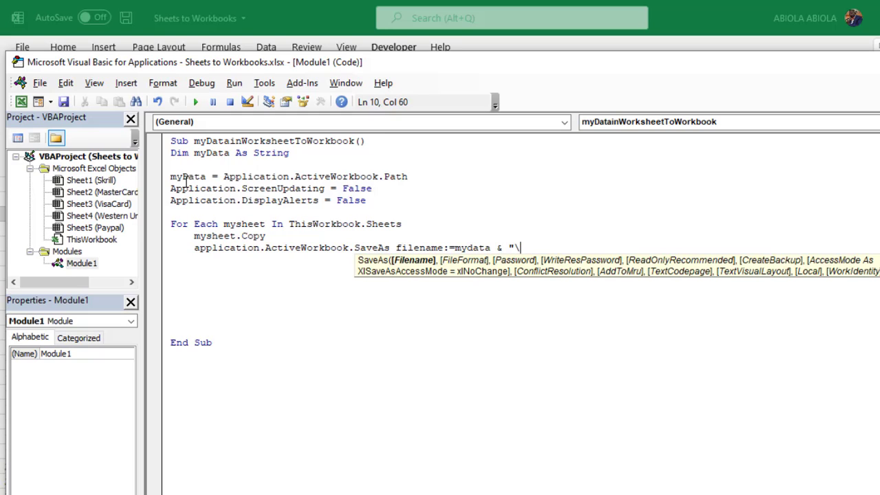
type("\" &")
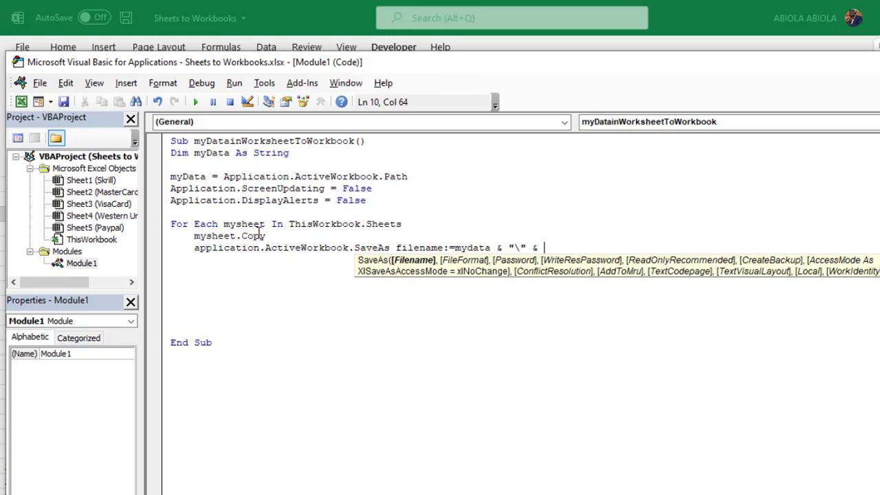
type("mysheet.name")
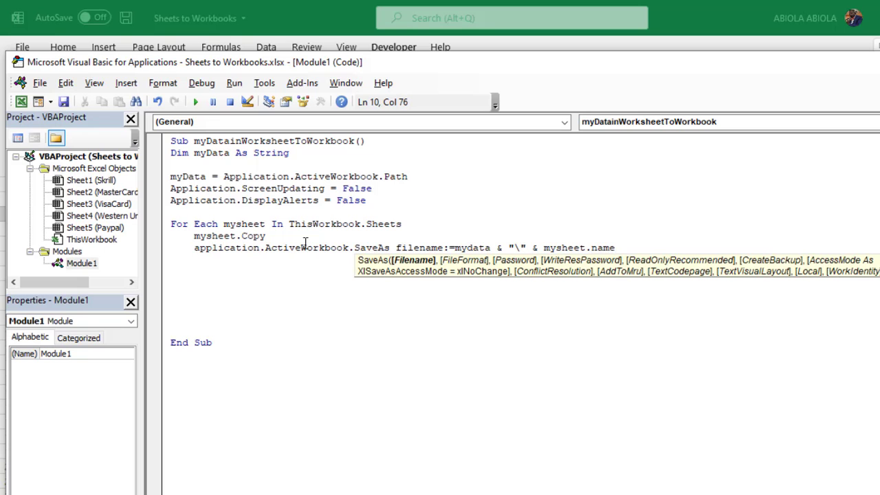
type("& \".xlsx")
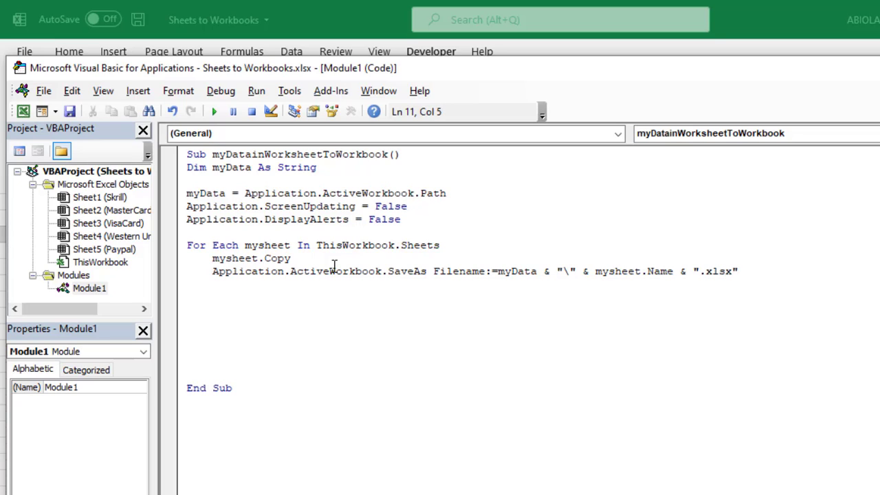
Add Application.ActiveWorkbook.Close after the save and end the loop with Next
type("application.ActiveWorkboo")
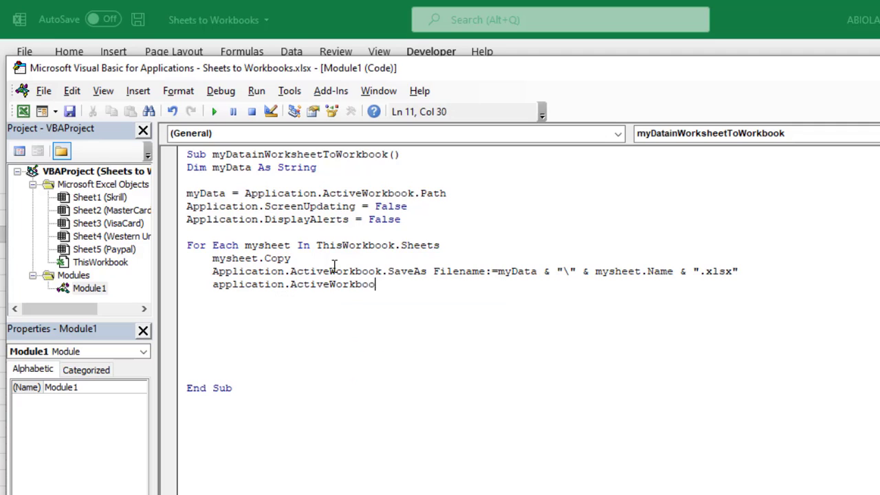
type(".close")
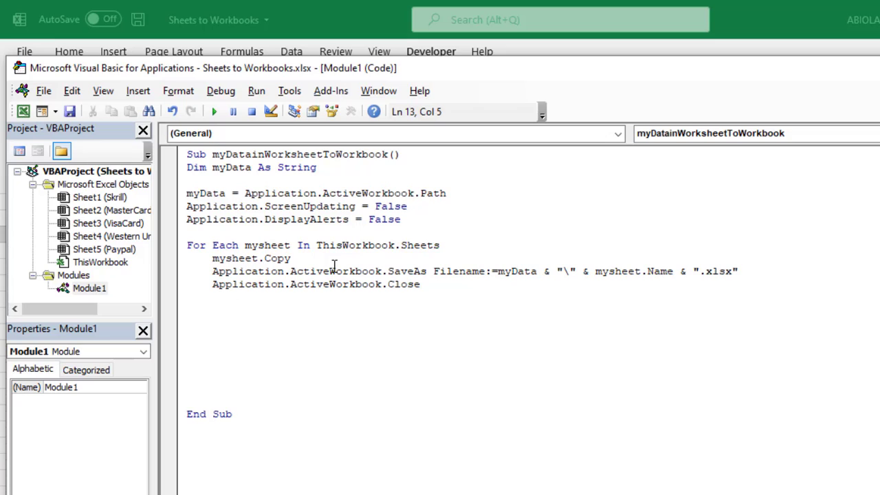
type("Next")
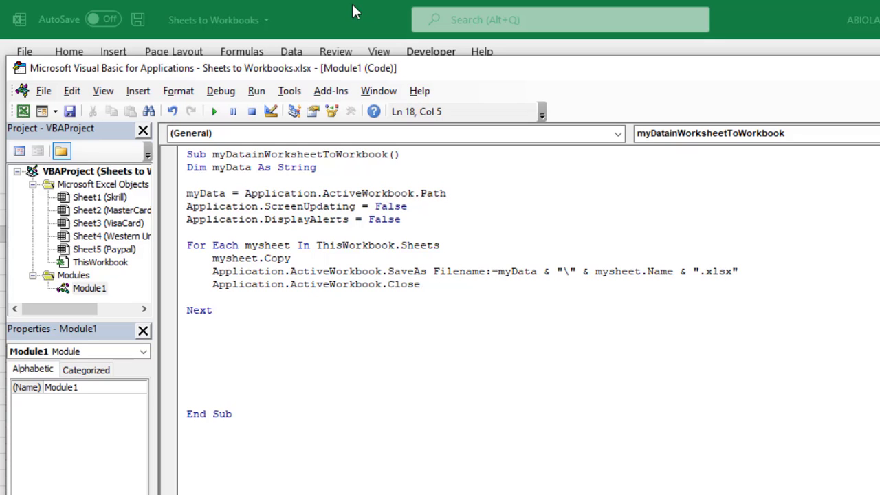
Run the macro and select the new VisaCard workbook among the five created in the myExcel folder
left_click(215, 112)
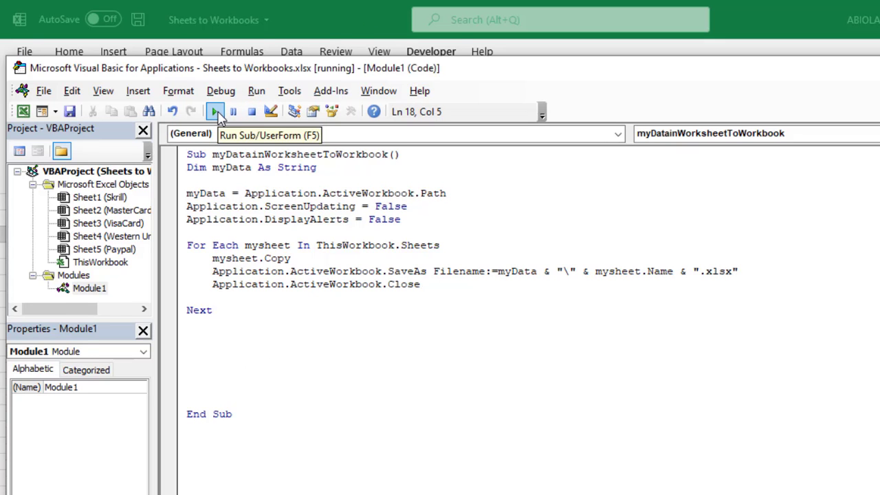
left_click(215, 111)
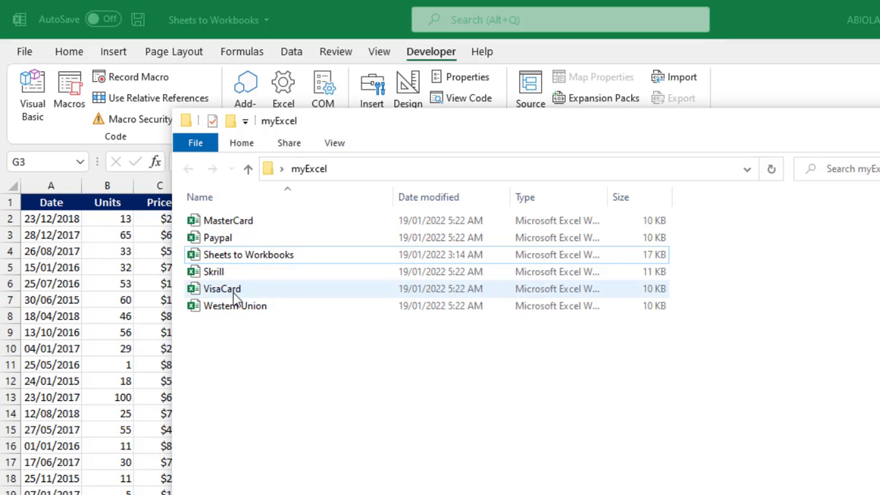
left_click(221, 289)
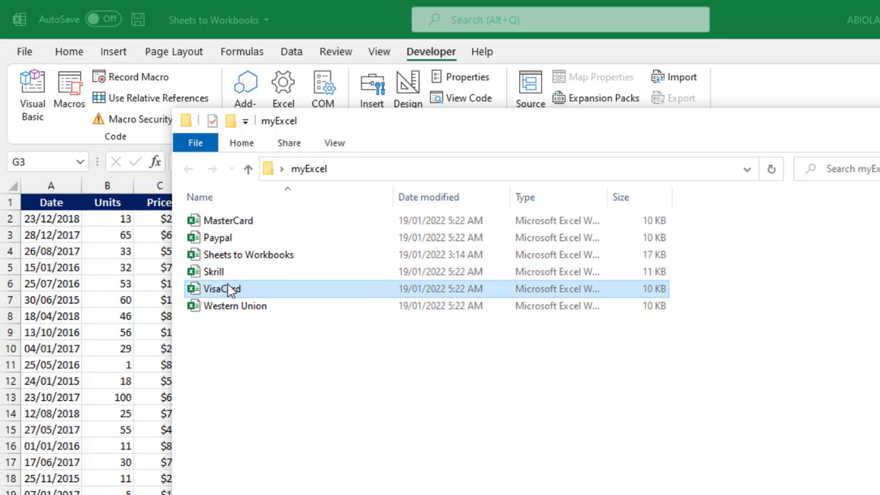